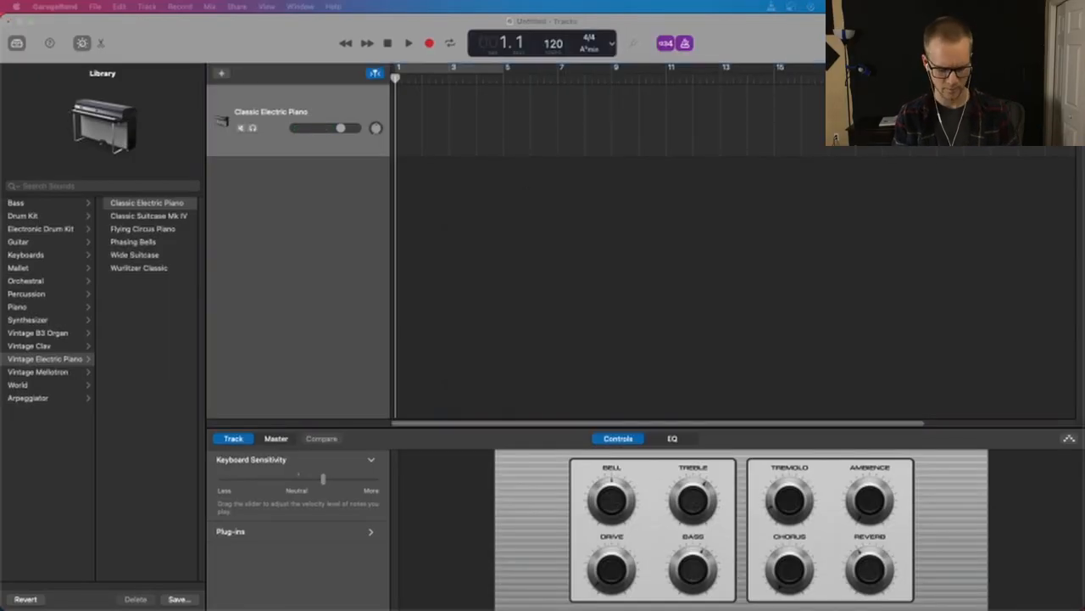
- Show Musical Typing and save the new project as 'Boomin - Unfinished Audio'
key("cmd+k")
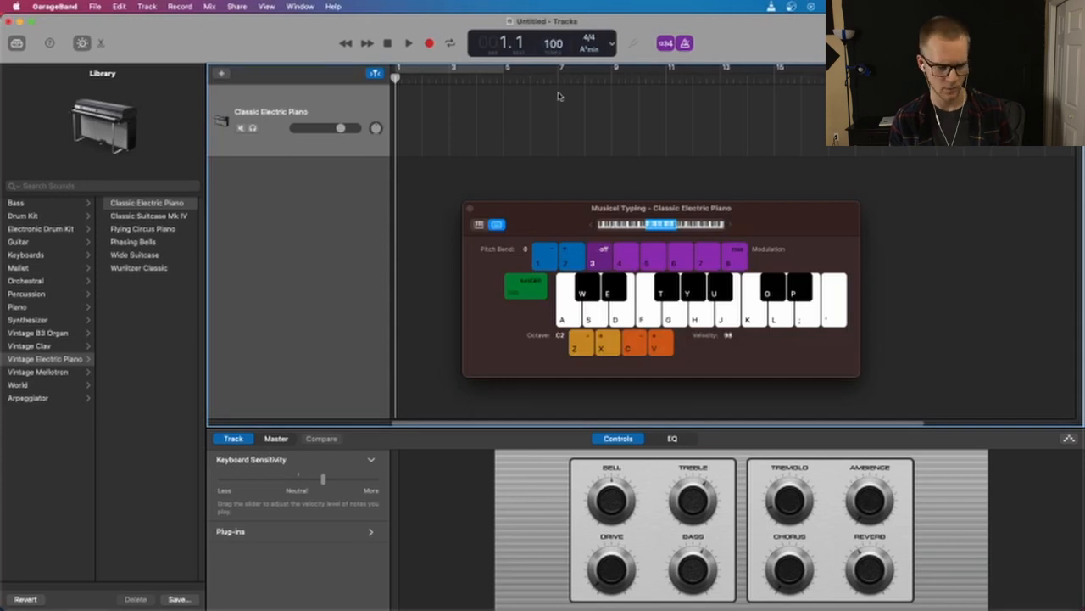
left_click(179, 599)
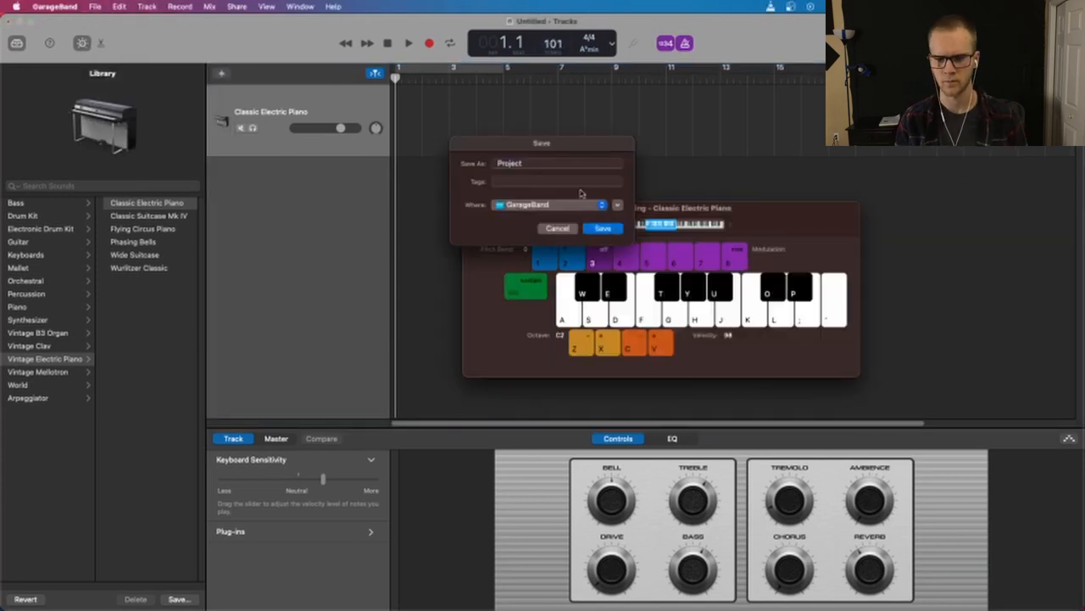
left_click(603, 228)
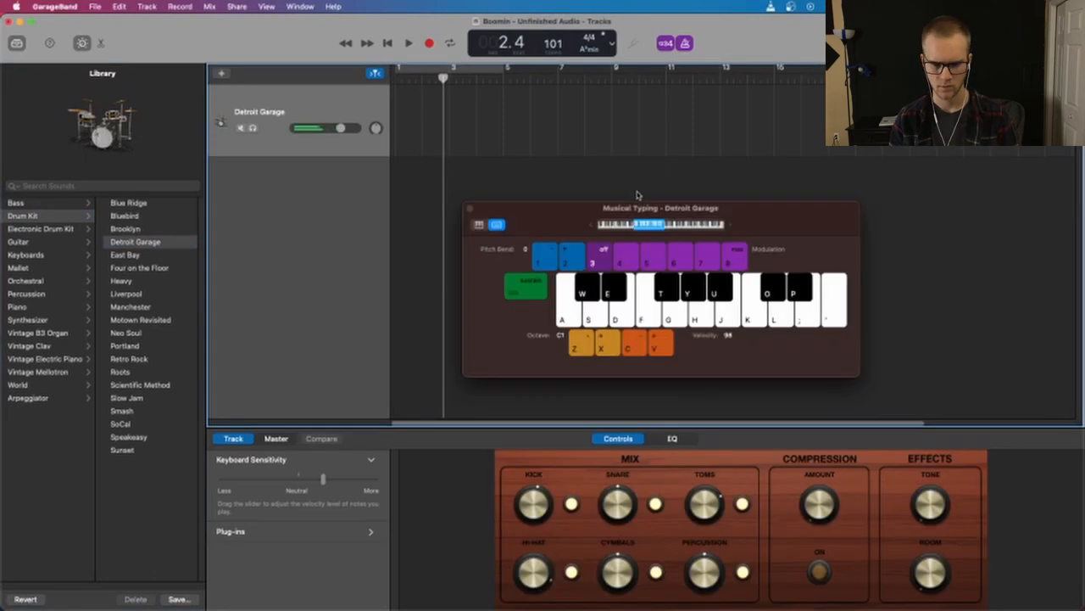
- Switch the drum kit to Liverpool and record a drum region
left_click(125, 292)
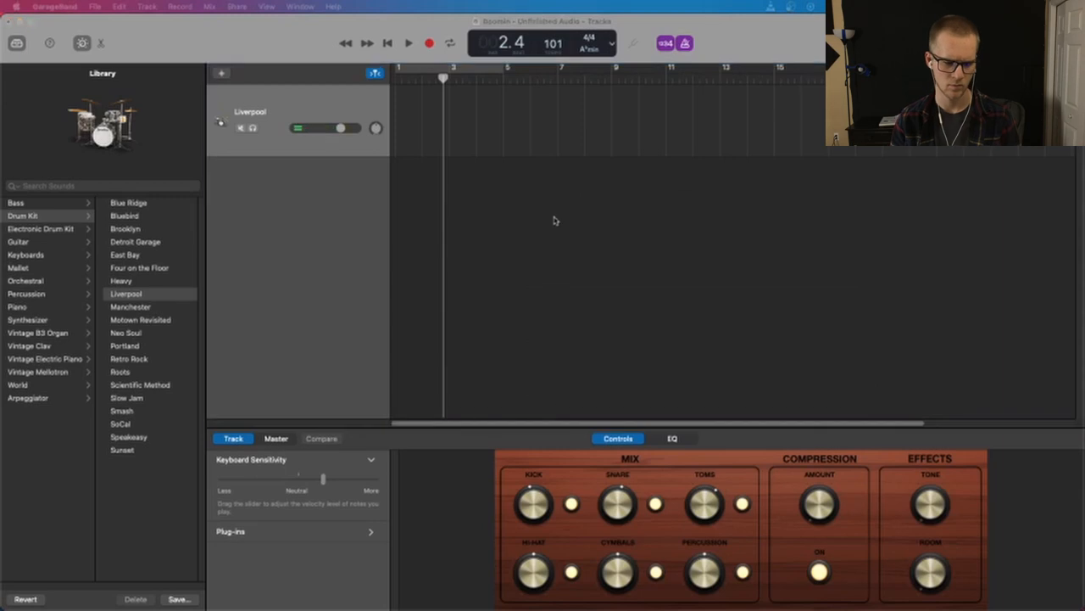
left_click(135, 241)
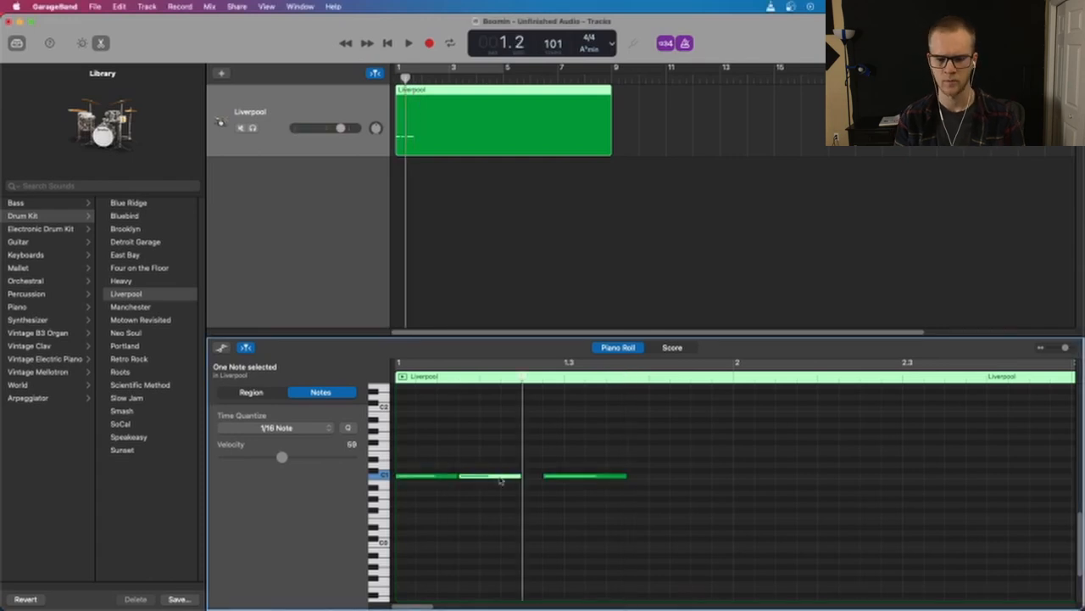
- Shorten three Liverpool drum notes in the Piano Roll, including one near beat 4.3
left_click_drag(283, 456, 274, 457)
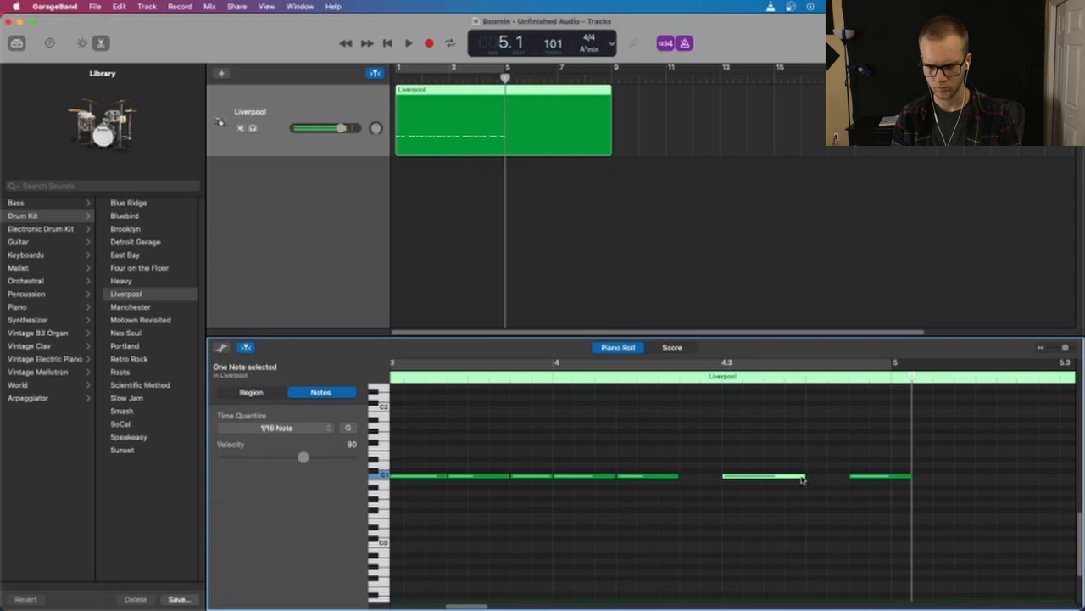
left_click_drag(801, 476, 764, 476)
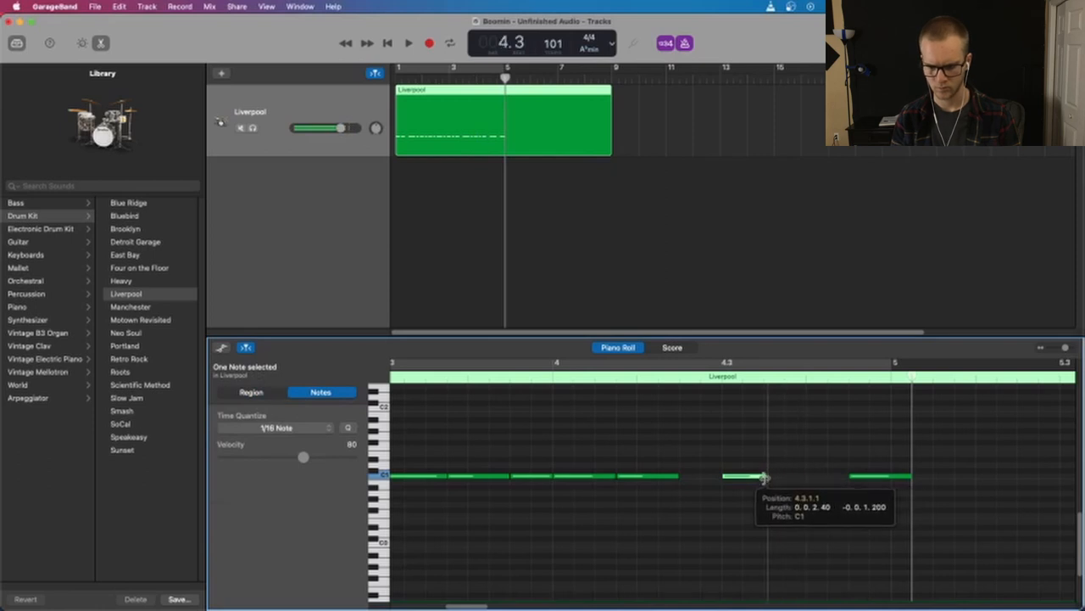
left_click_drag(302, 456, 274, 456)
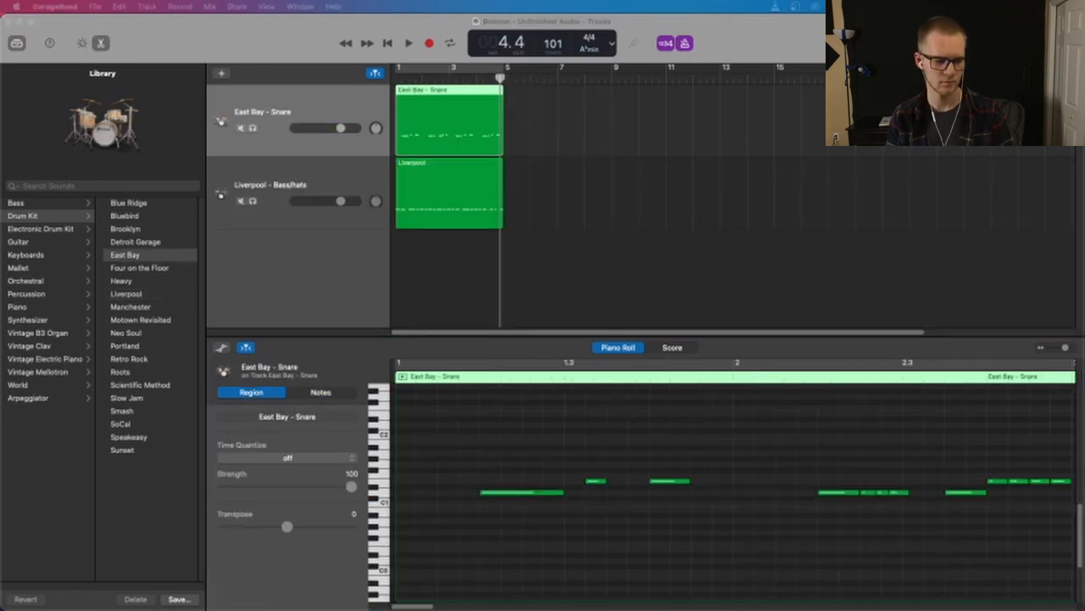
- Select the Liverpool and East Bay regions and loop the snare region to repeat longer
left_click(450, 191)
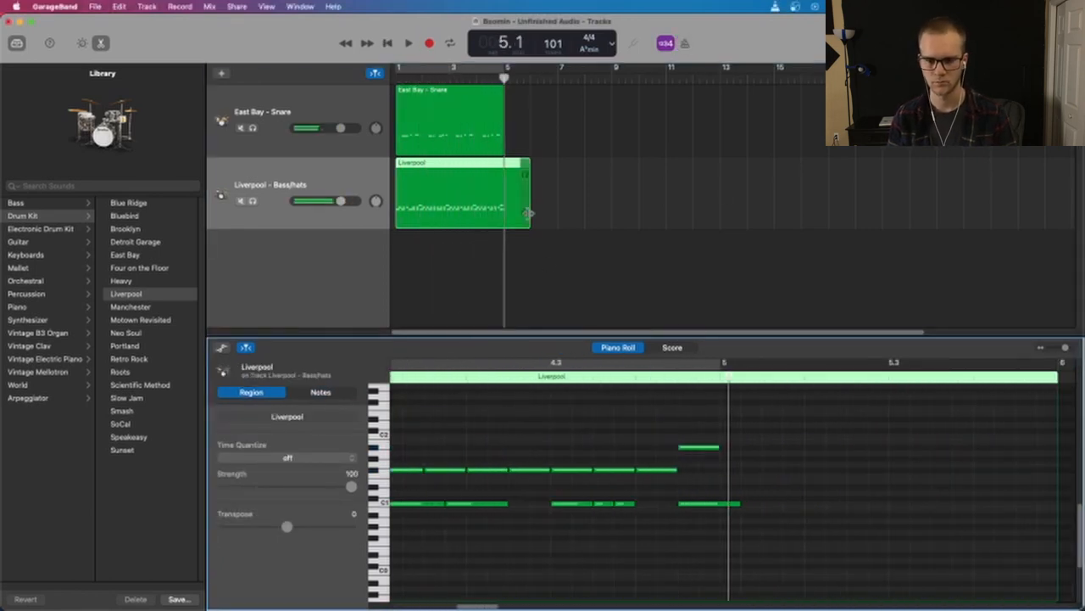
left_click(449, 119)
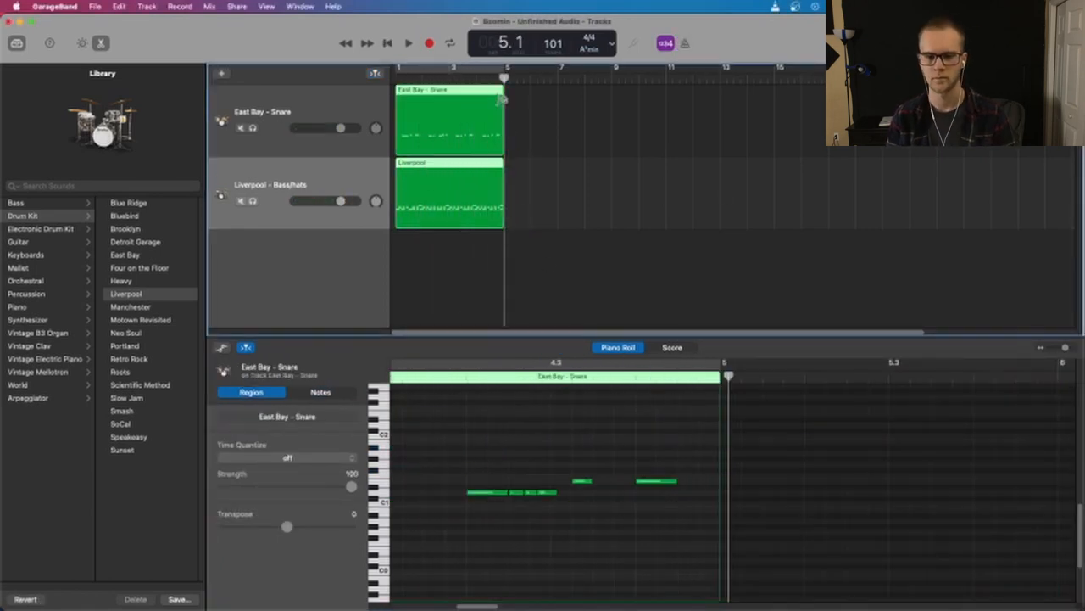
left_click_drag(503, 95, 721, 96)
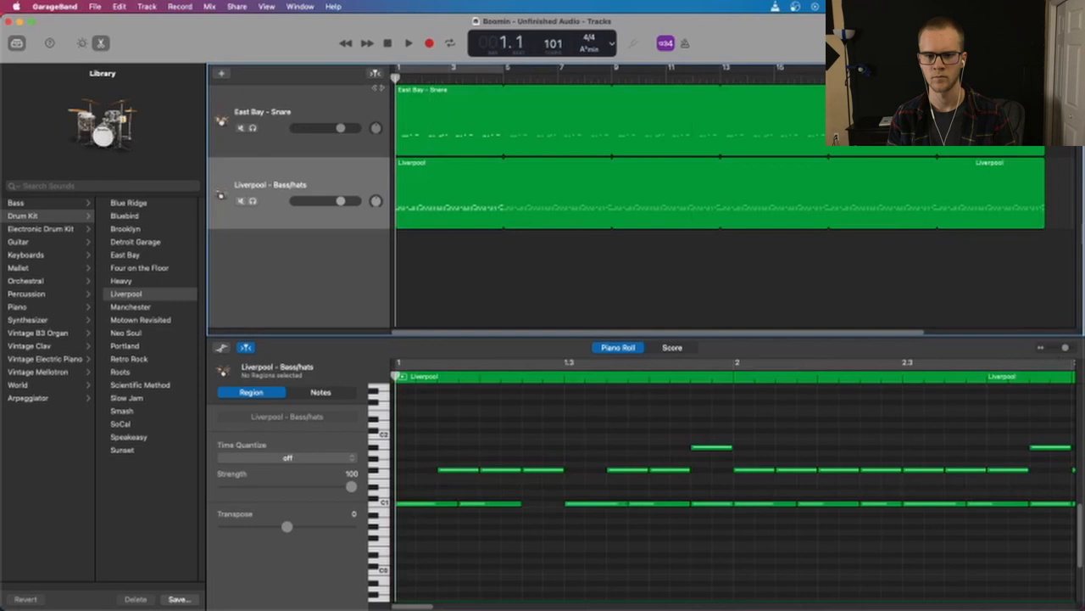
- Add a new audio track for the Sub Station bass take
left_click(409, 43)
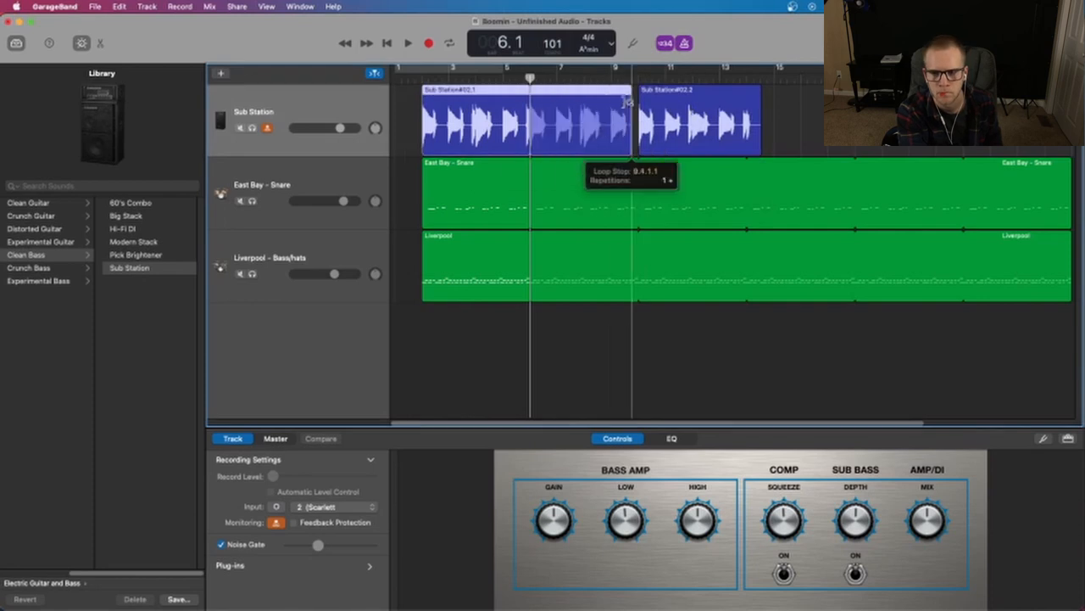
- Record two more Sub Station bass takes, extending the bass toward bar 26
left_click(408, 44)
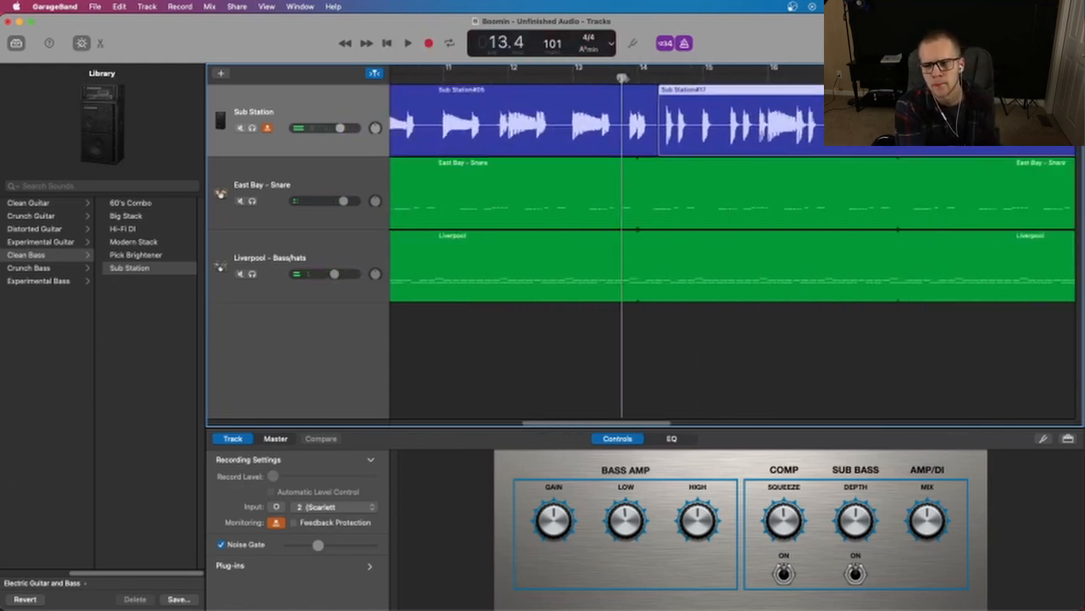
left_click(407, 43)
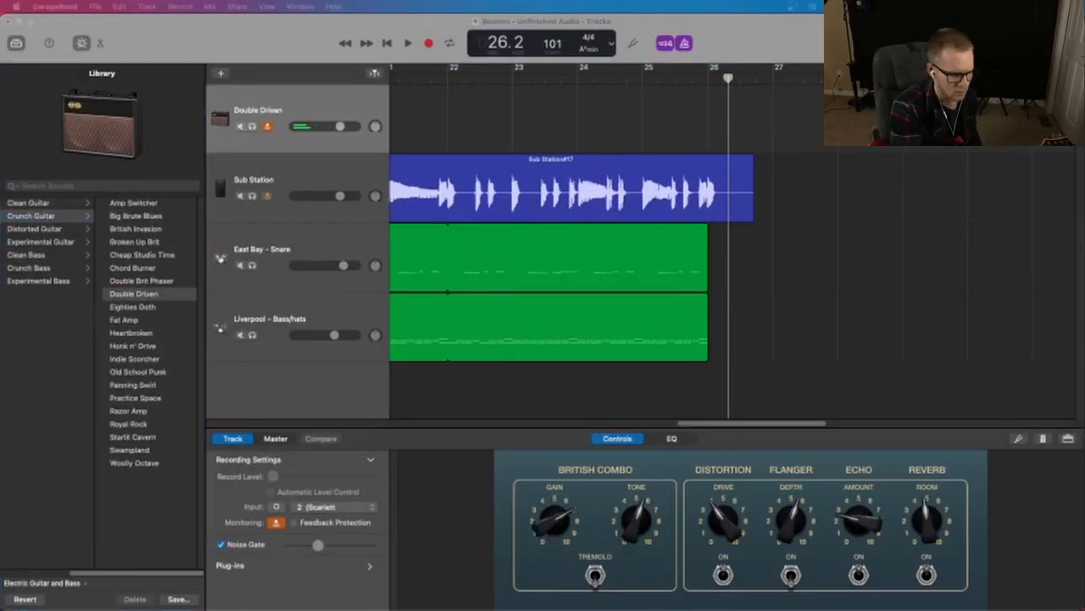
- Change the top guitar track to the Cool Jazz Combo clean amp
left_click(632, 43)
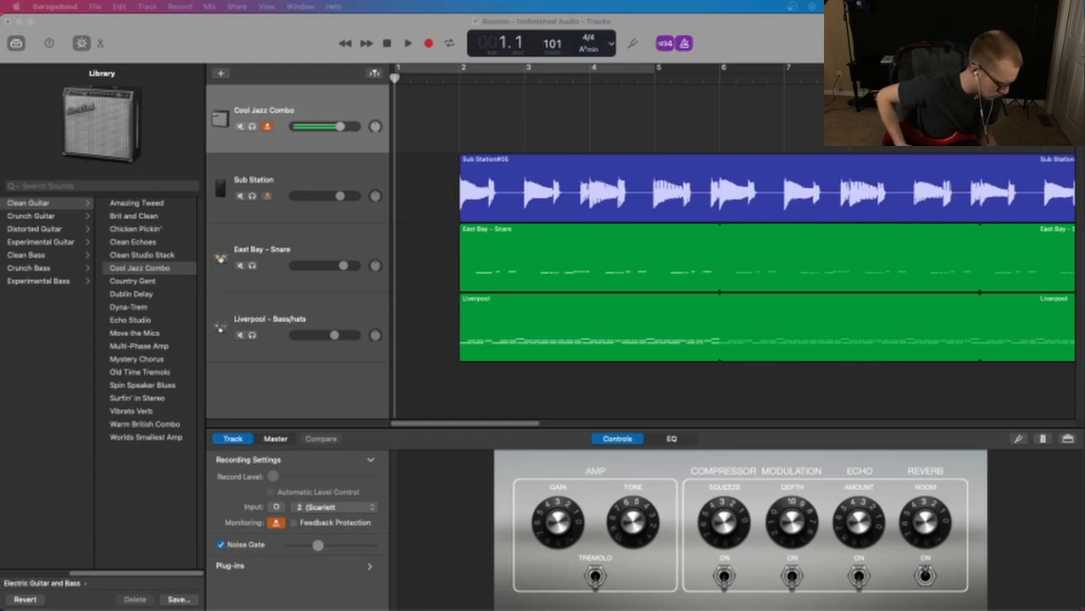
- Browse the Crunch Guitar amp sounds and try presets on the guitar track
left_click(31, 215)
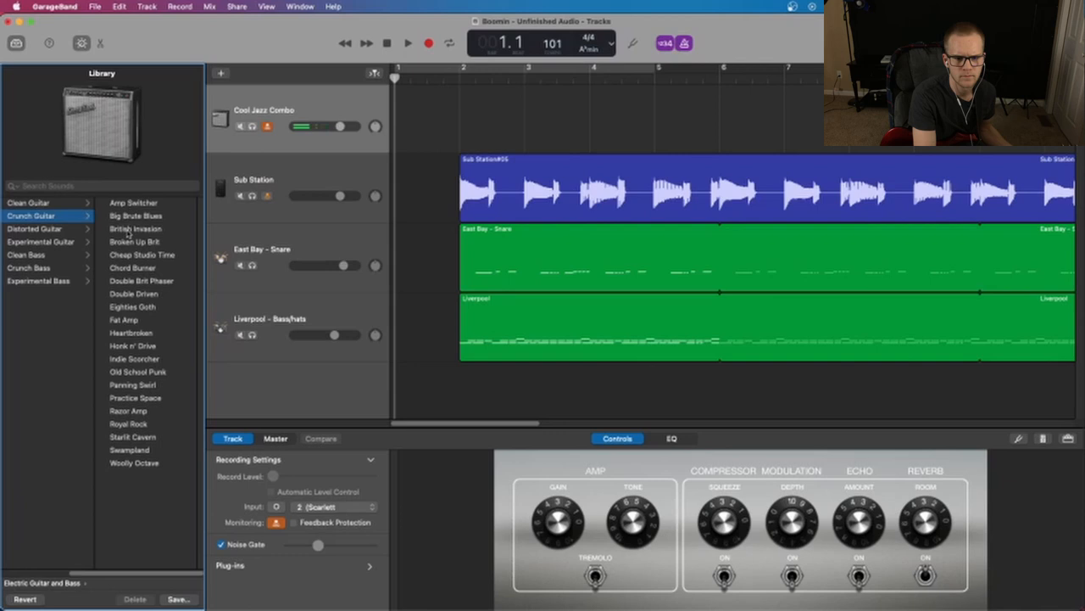
left_click(132, 307)
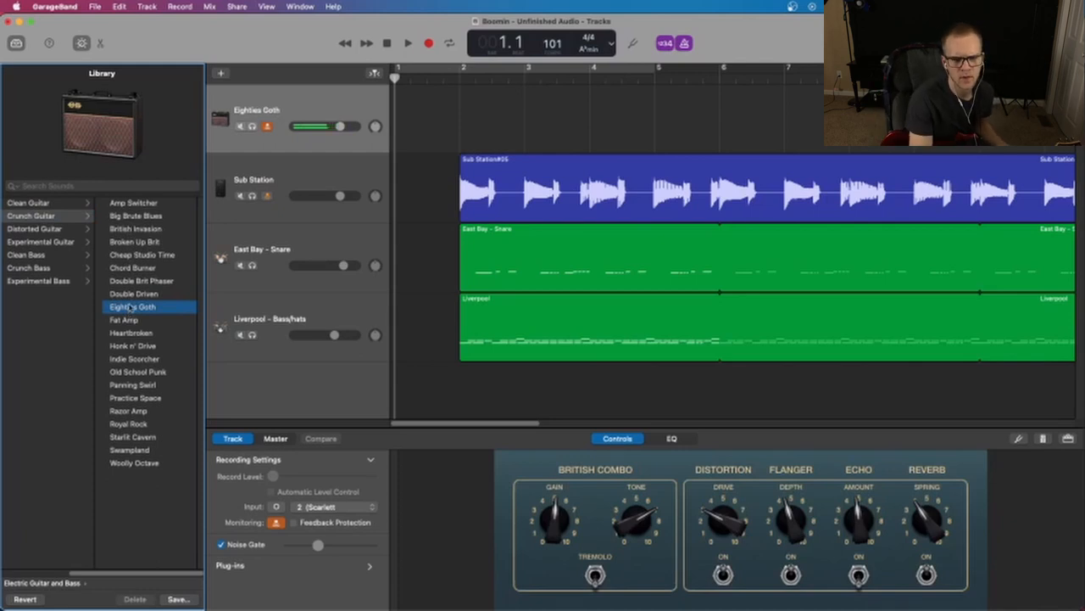
left_click(133, 294)
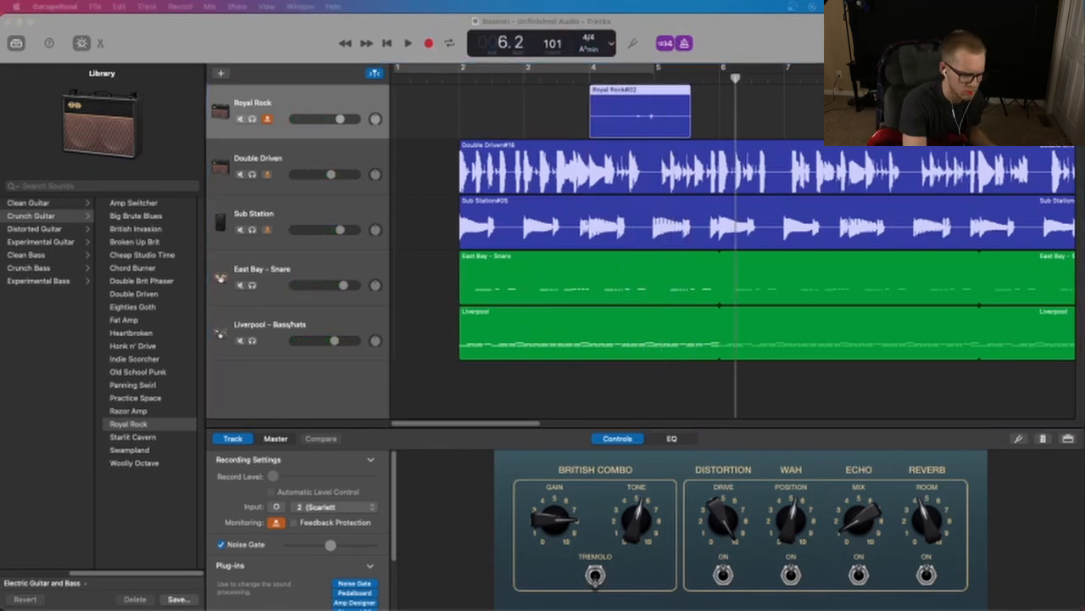
- Record two more short guitar fills on the Royal Rock track
left_click(407, 44)
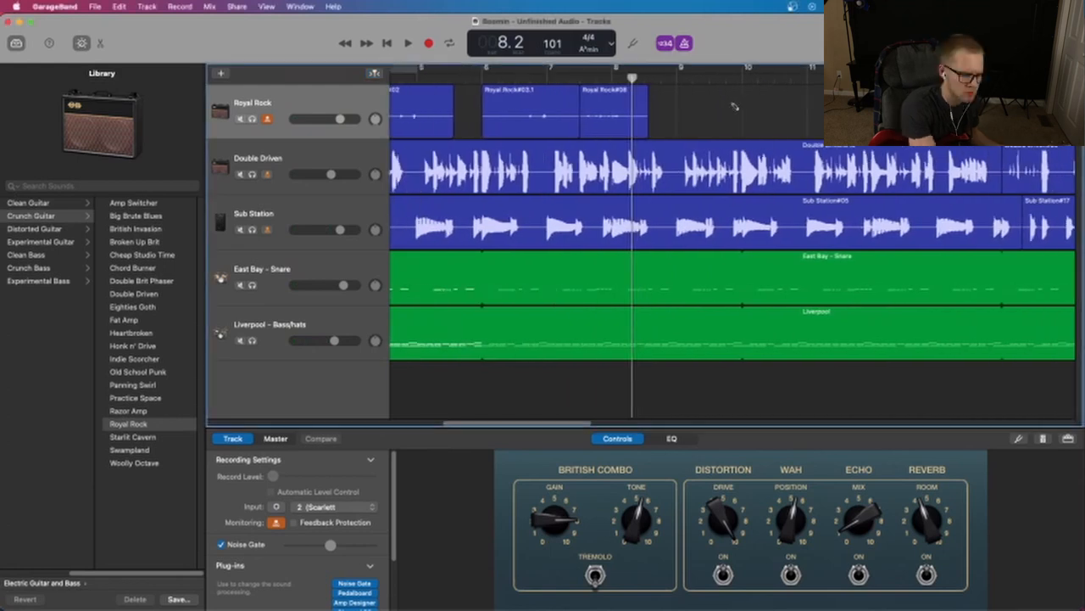
left_click(407, 43)
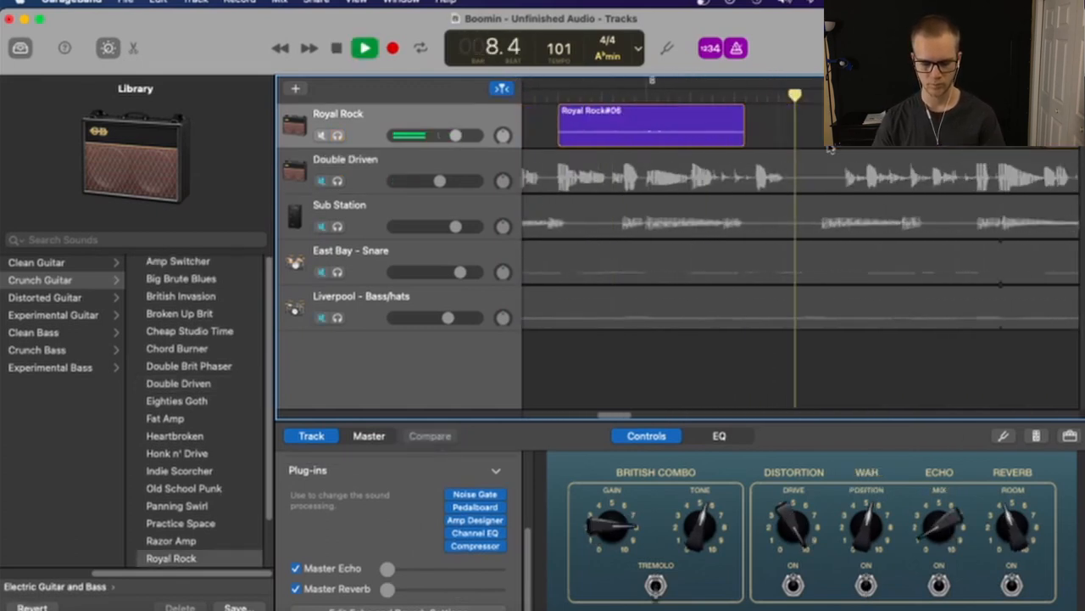
- Pick the GarageBand folder as the location and confirm saving the cover project
left_click(475, 506)
type("Boomin - Com")
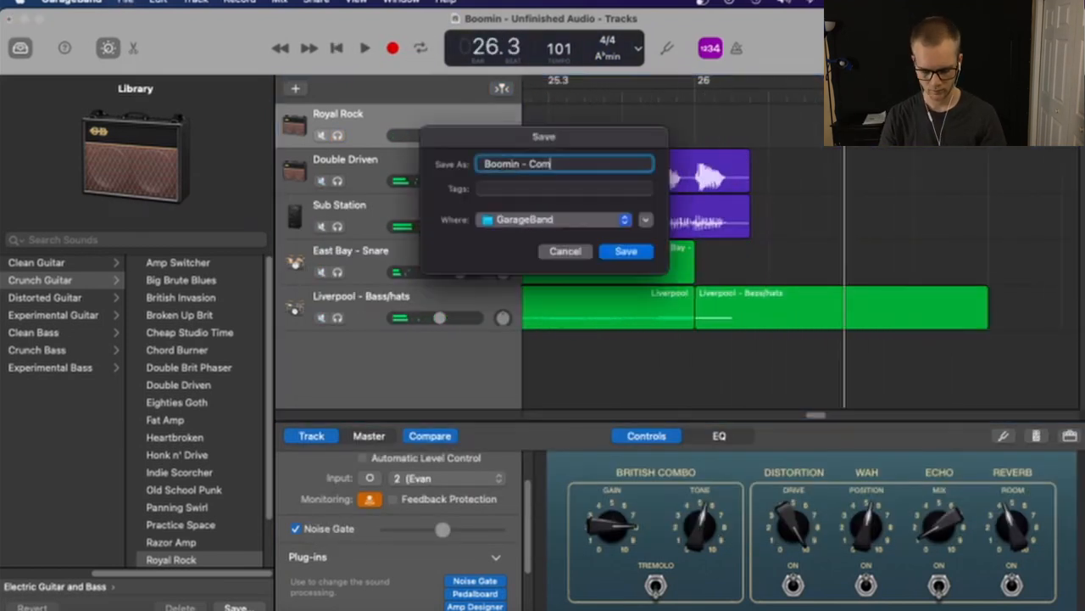
left_click(626, 251)
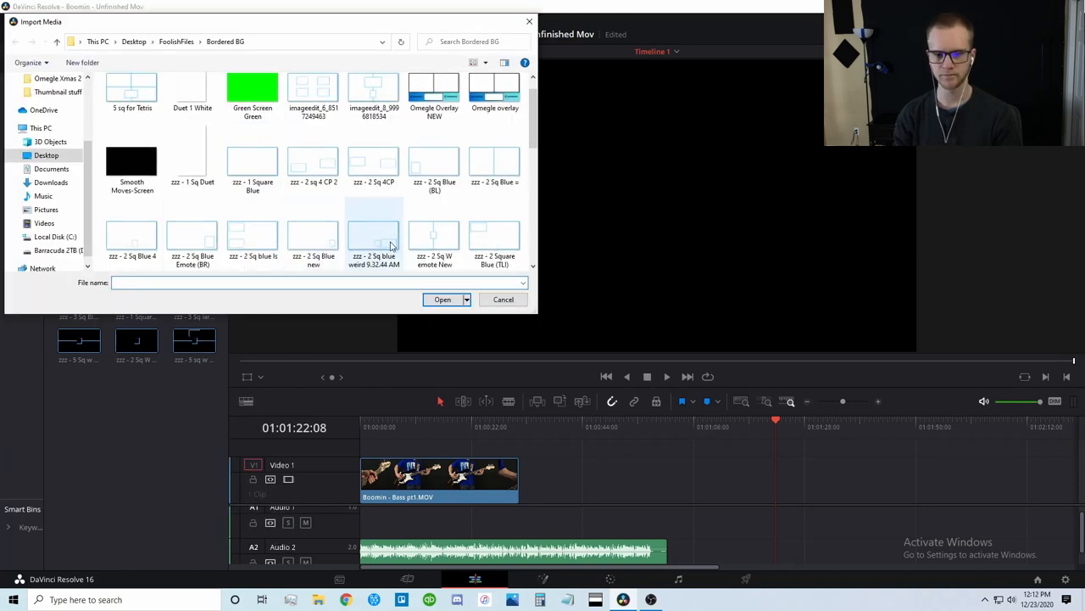
- Import a bordered overlay image from the Bordered BG folder
left_click(503, 299)
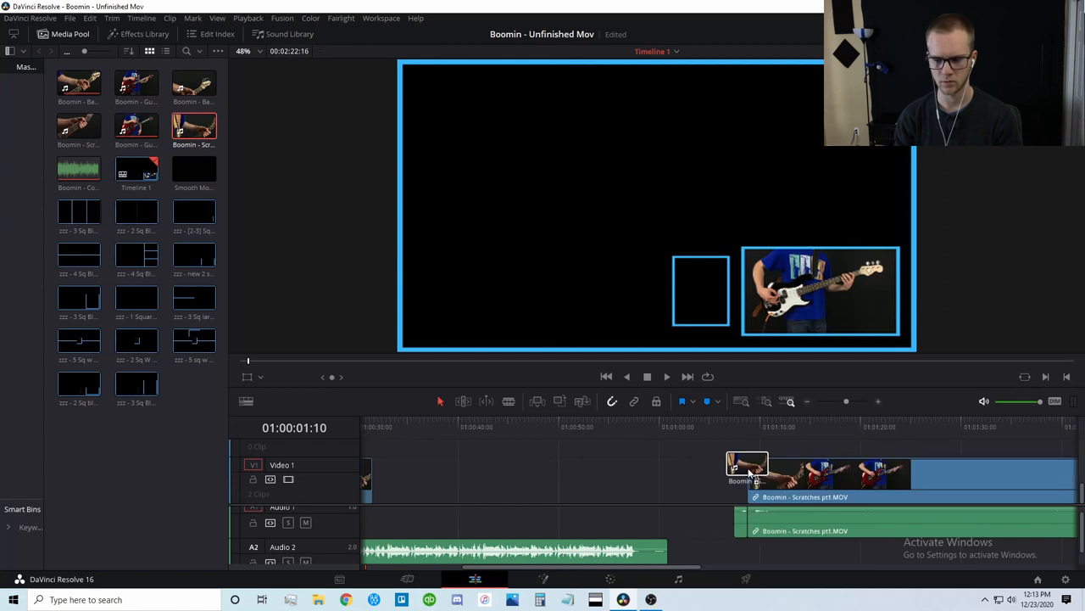
- Remove the 3 Sq Blue 4 border and import 'zzz - 3 Sq large emote' for Video 4
right_click(282, 513)
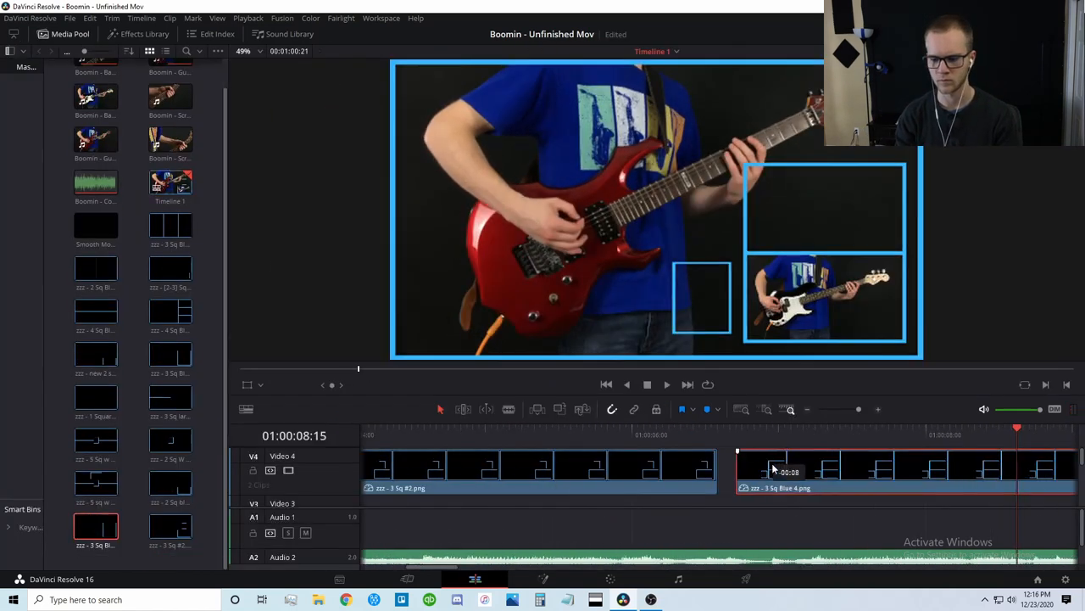
left_click(666, 384)
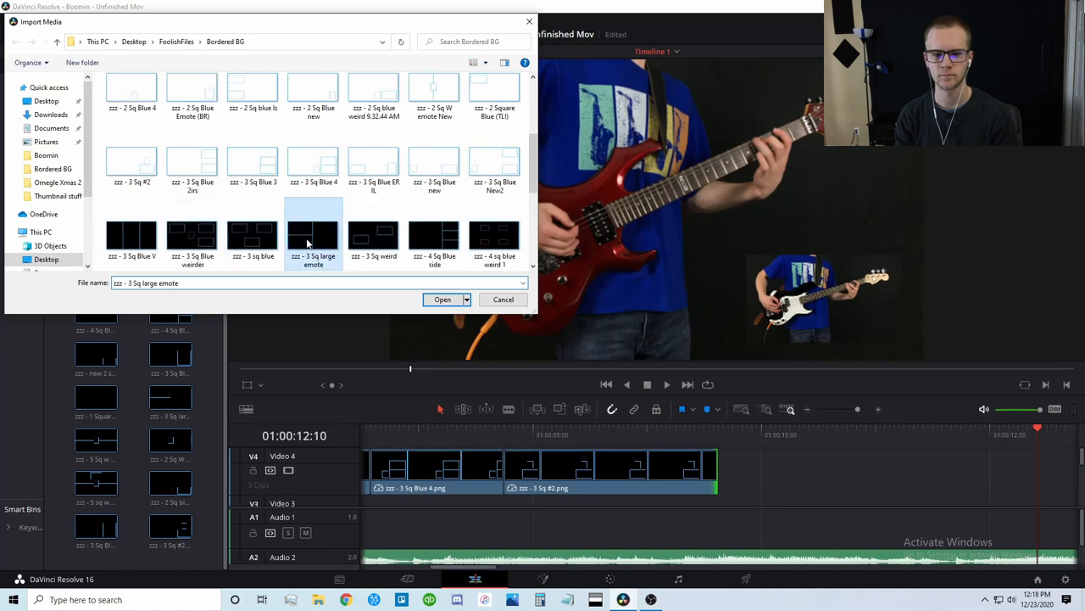
left_click(442, 298)
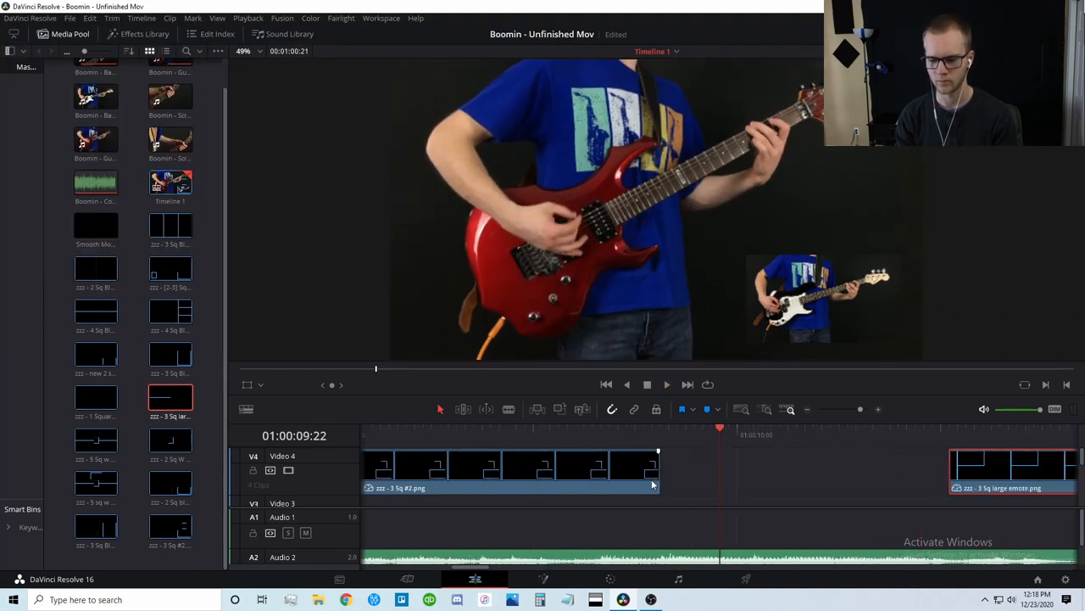